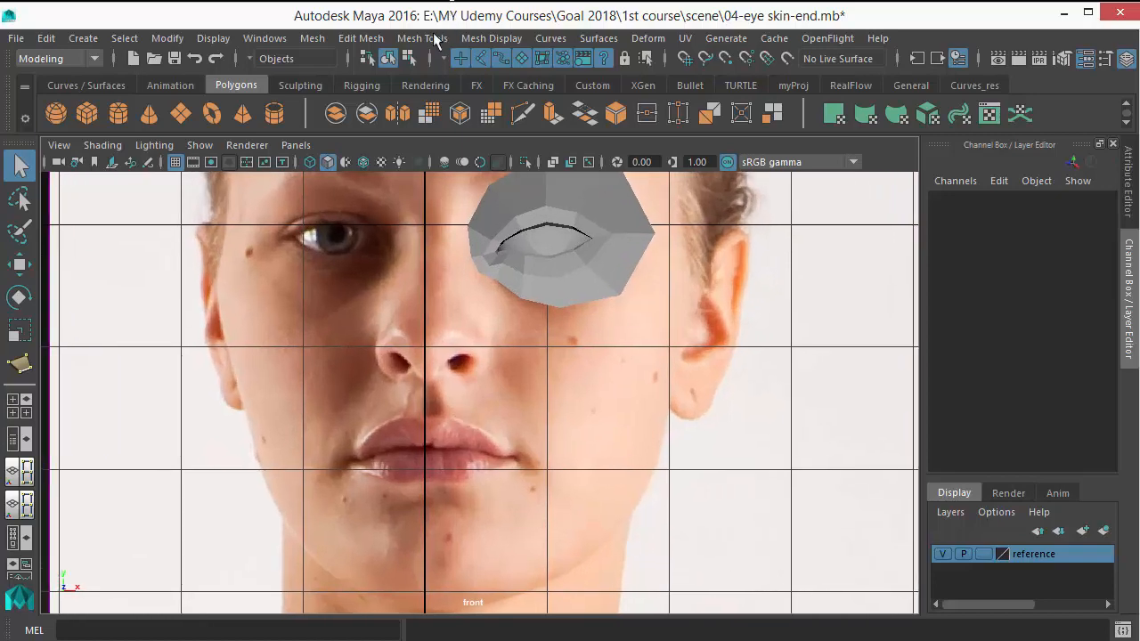
Step: Trace a polygon face along the right upper lip from the centre to the mouth corner with Create Polygon
click(422, 38)
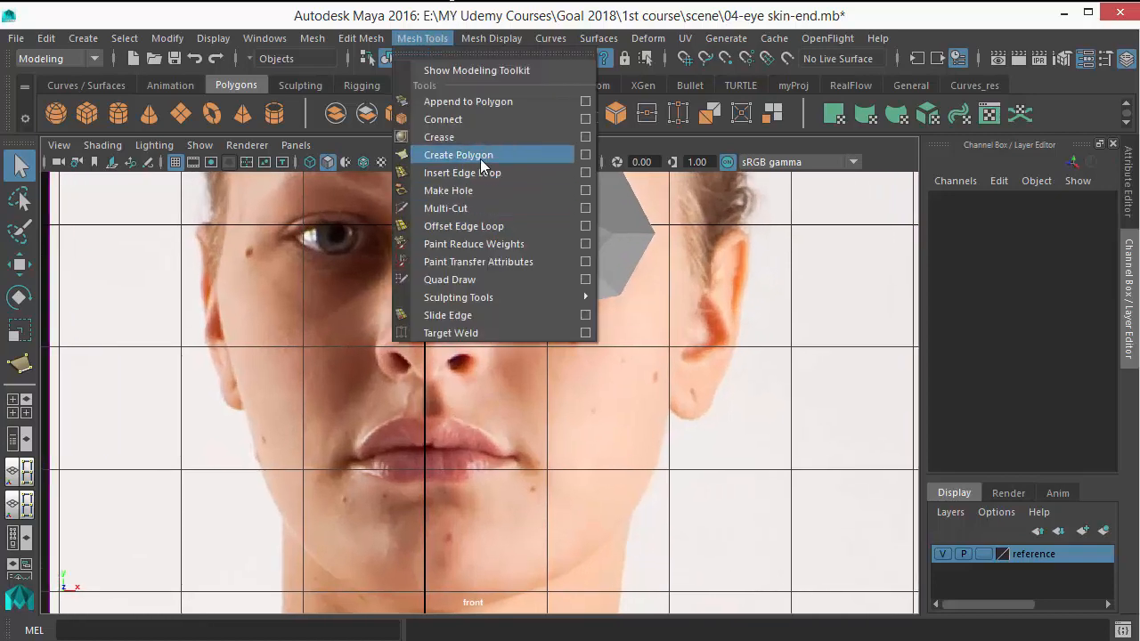
click(458, 153)
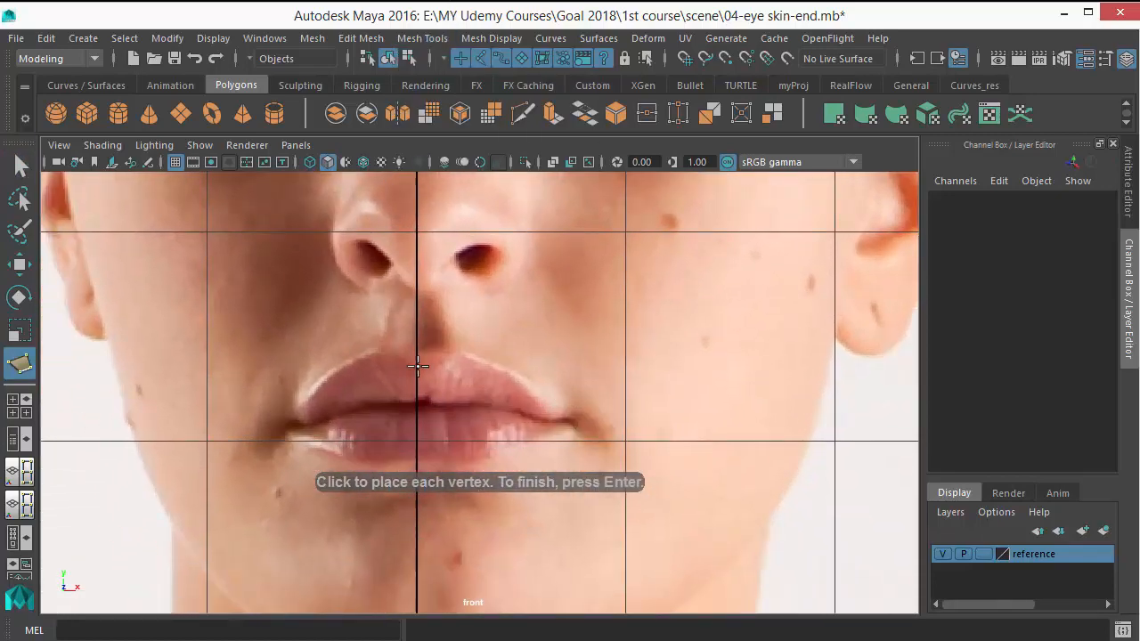
click(415, 371)
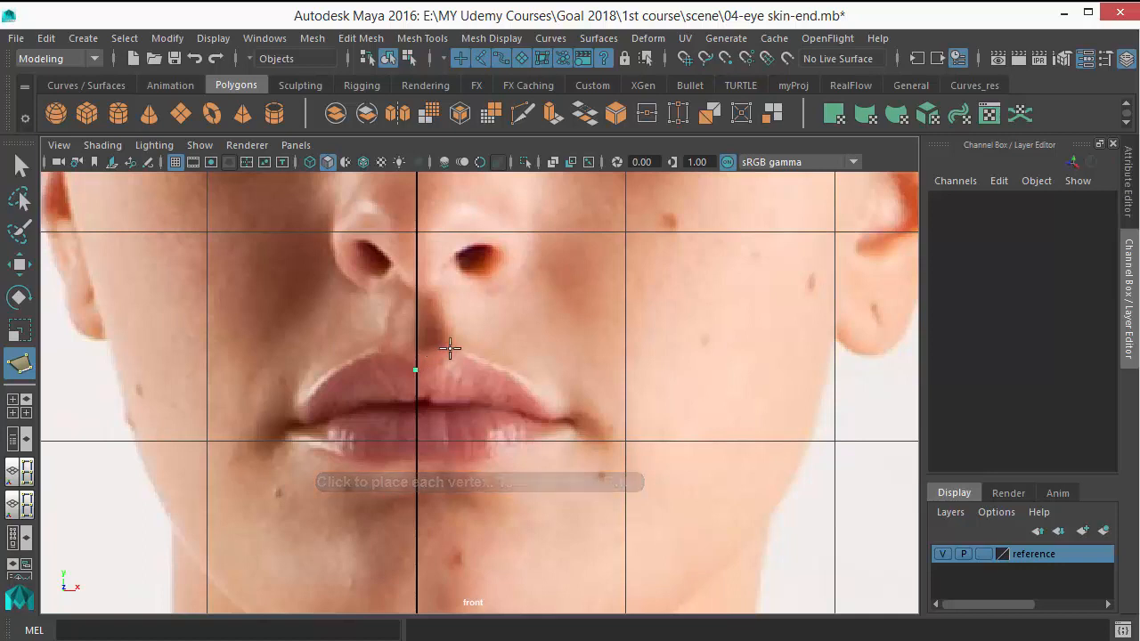
click(454, 349)
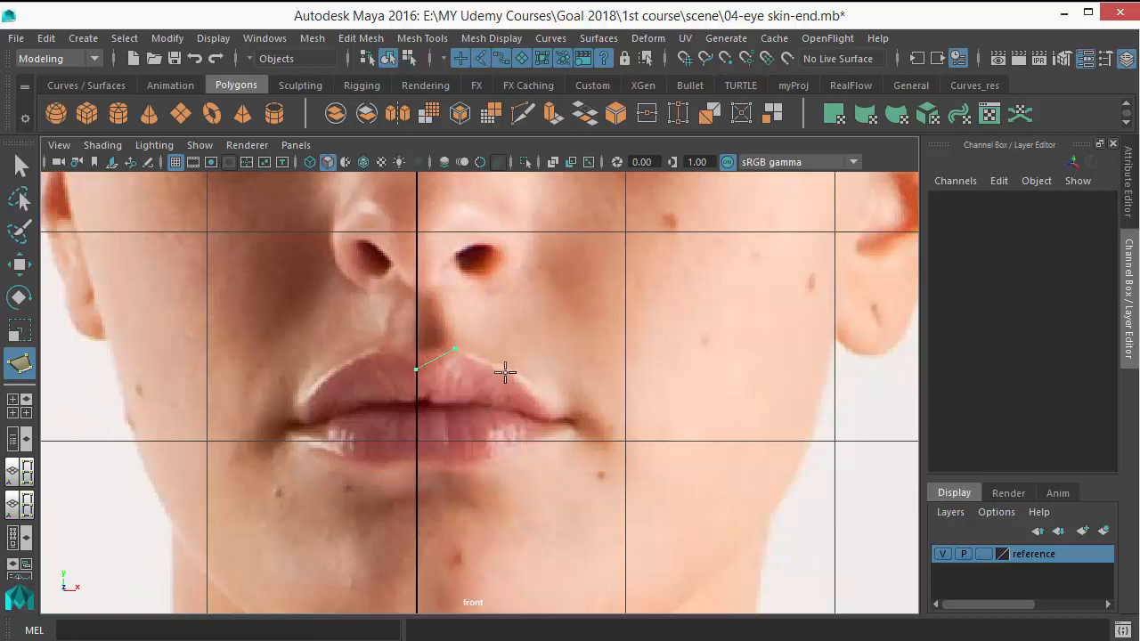
mouse_move(500, 371)
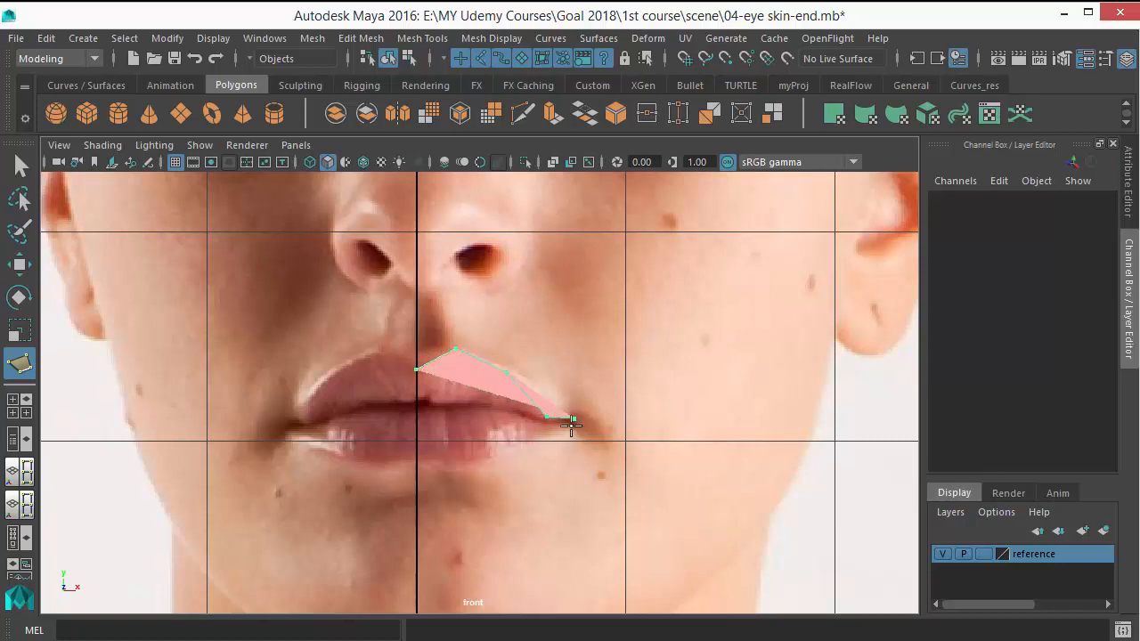
drag(573, 420, 548, 436)
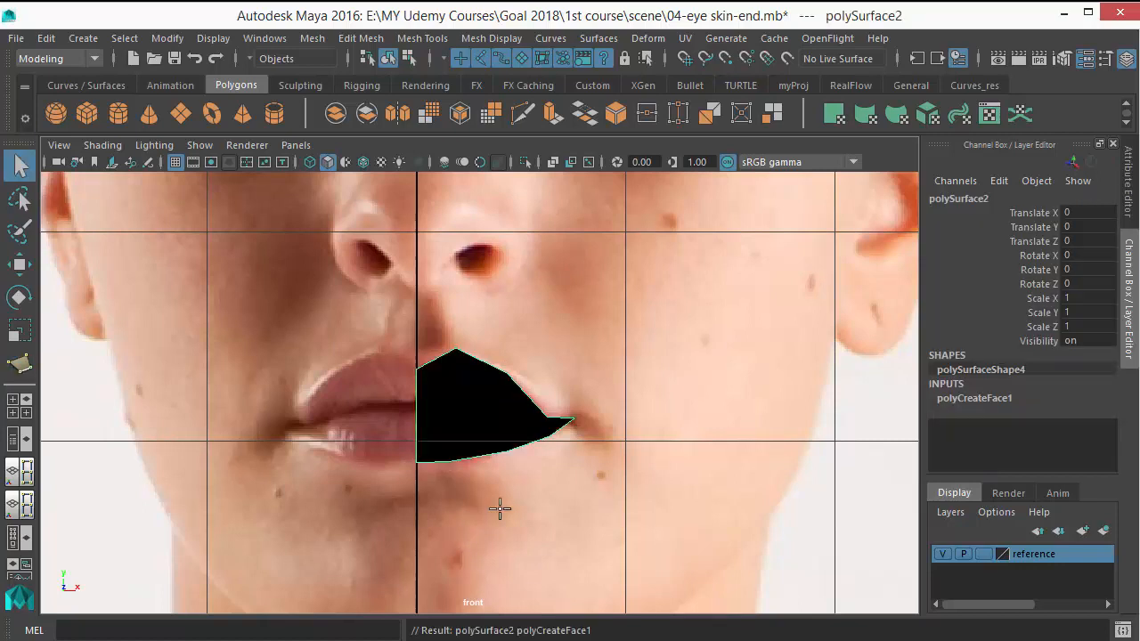
Step: Push the lip face forward in Z and pull its vertices to the side-view lip profile
key(space)
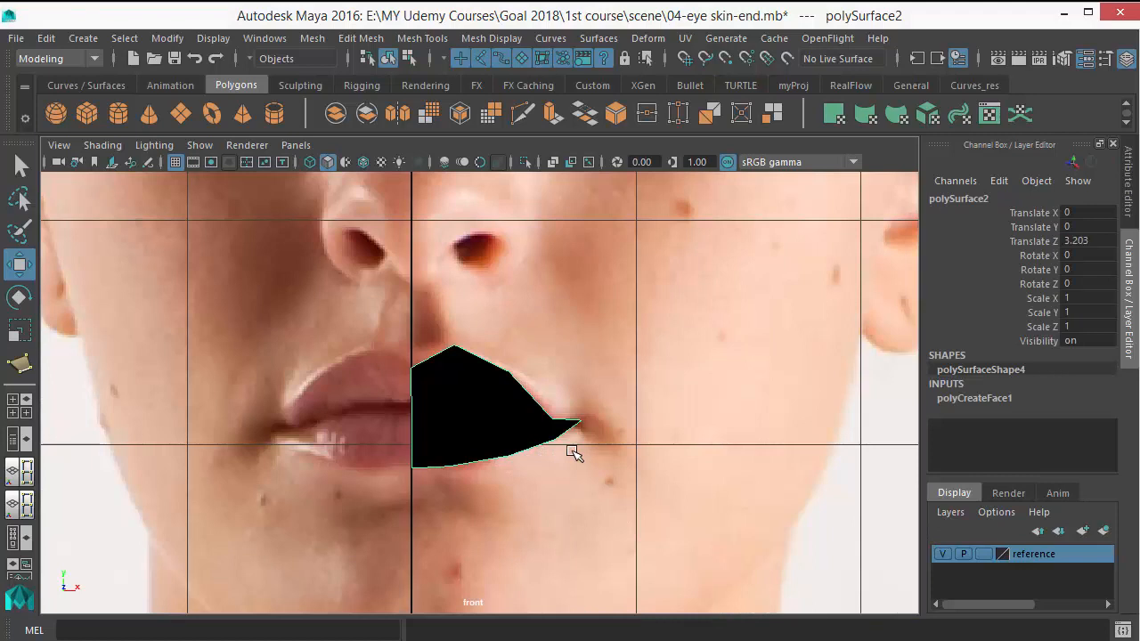
mouse_move(638, 467)
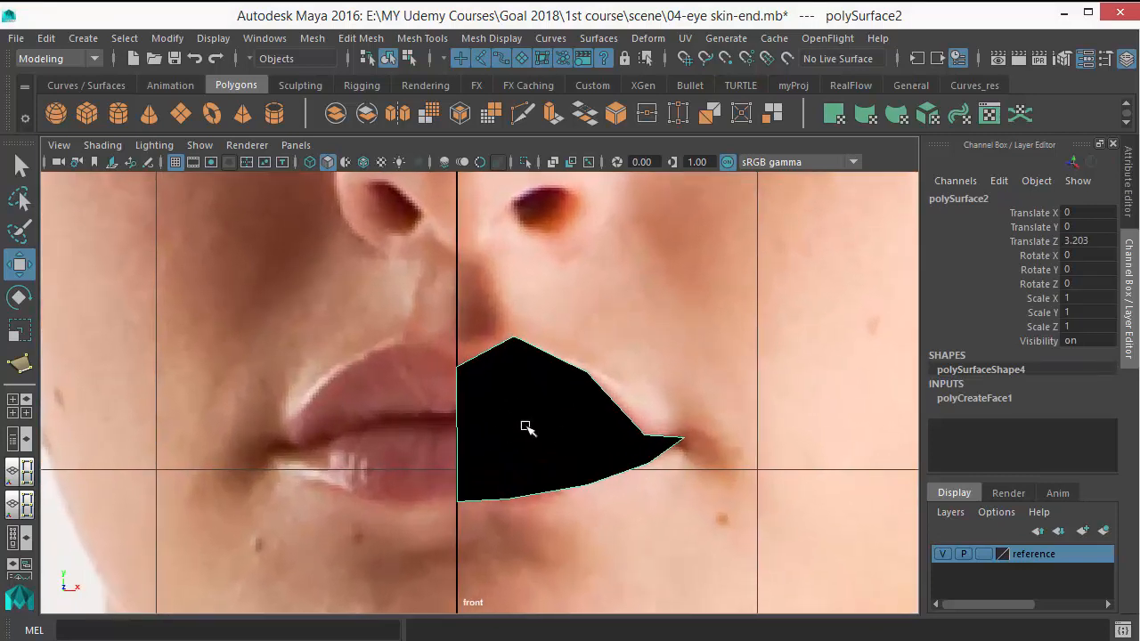
right_click(527, 428)
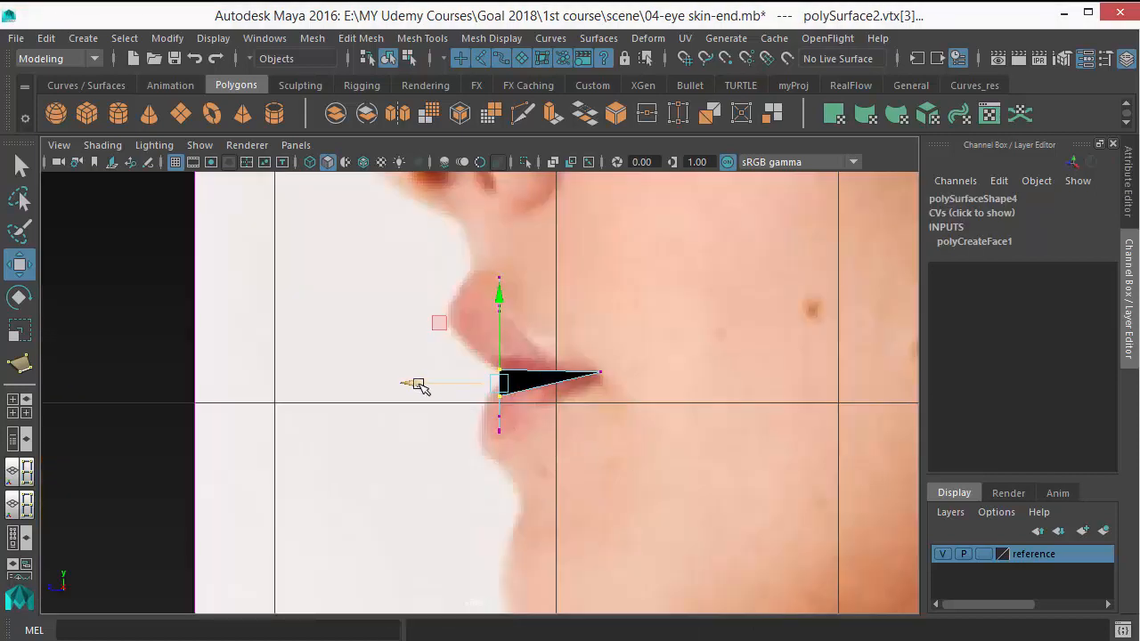
drag(419, 385, 559, 385)
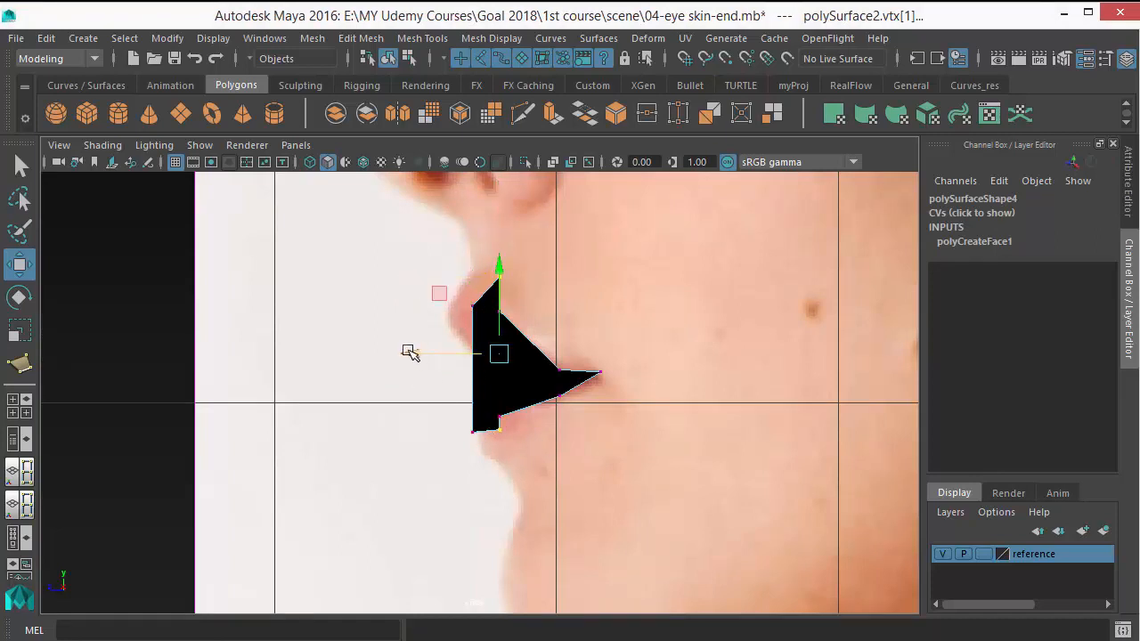
key(space)
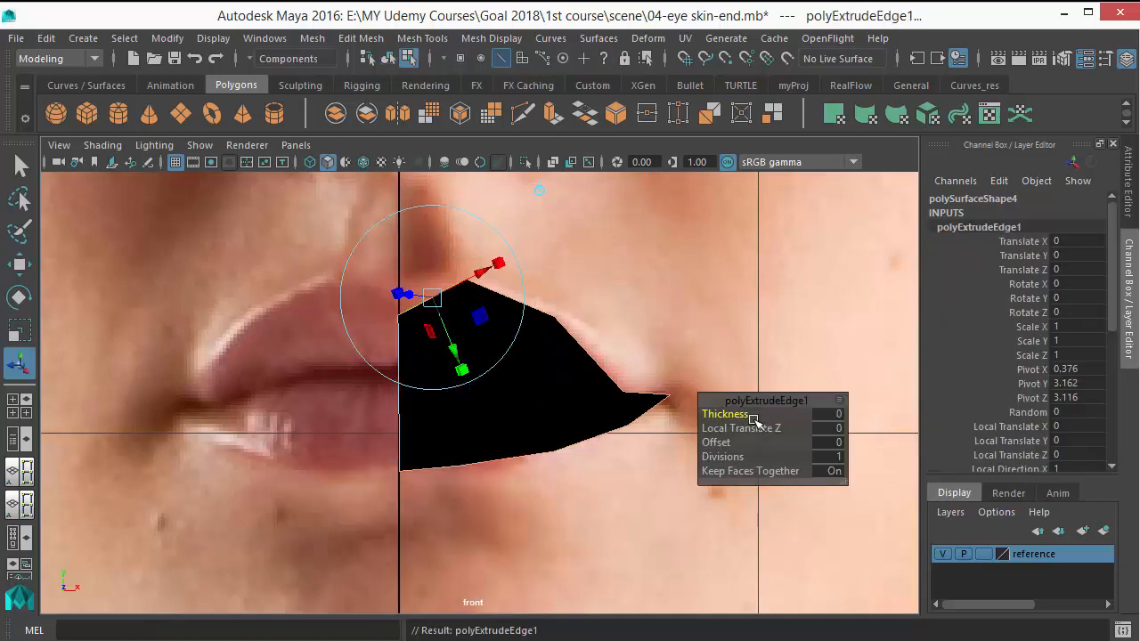
Step: Widen the extruded border ring outward by increasing the extrude offset
drag(752, 413, 784, 413)
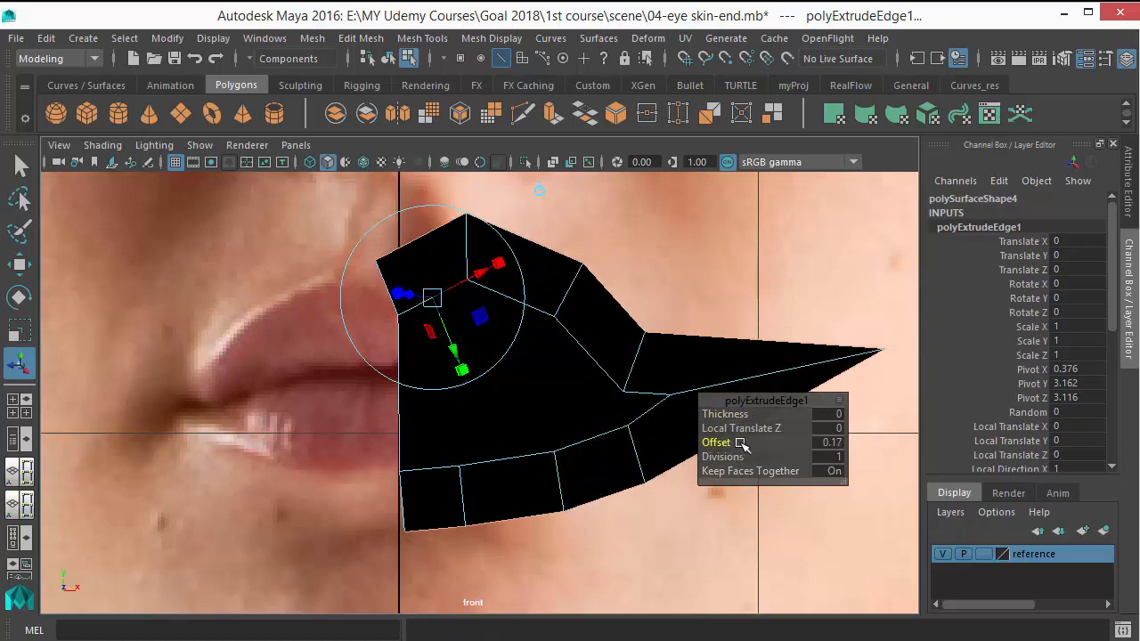
drag(730, 442, 757, 442)
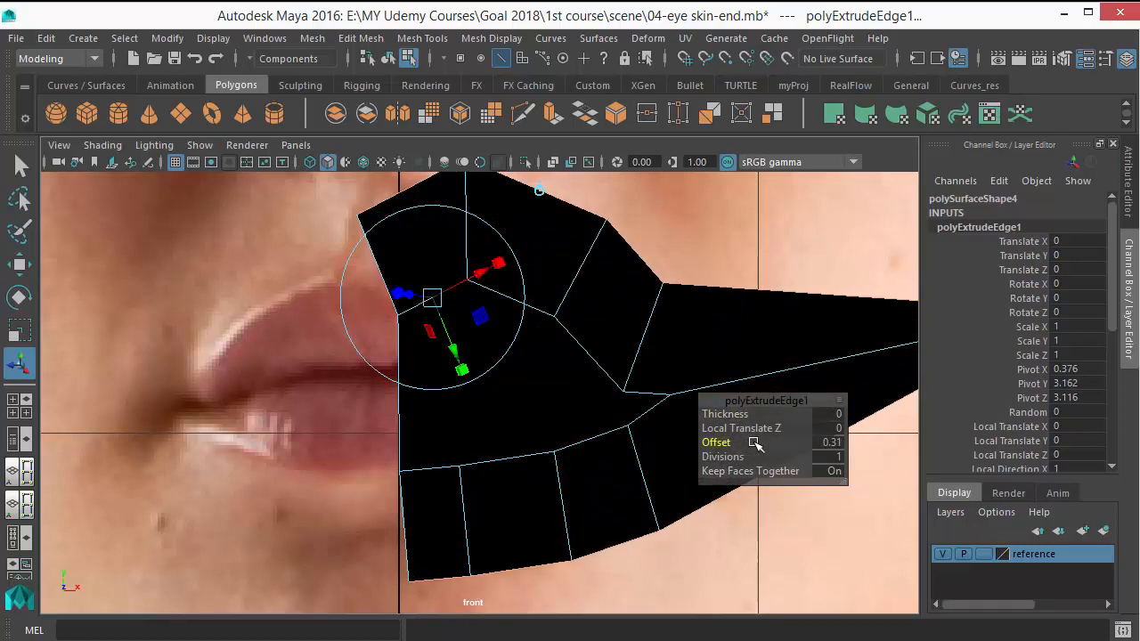
right_click(466, 312)
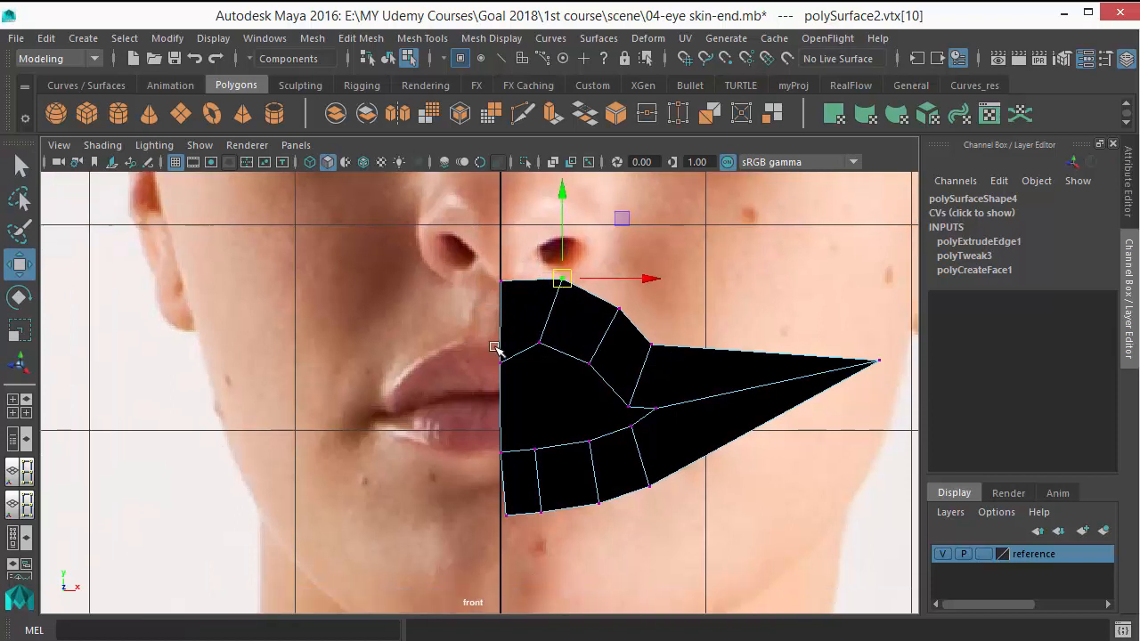
mouse_move(428, 352)
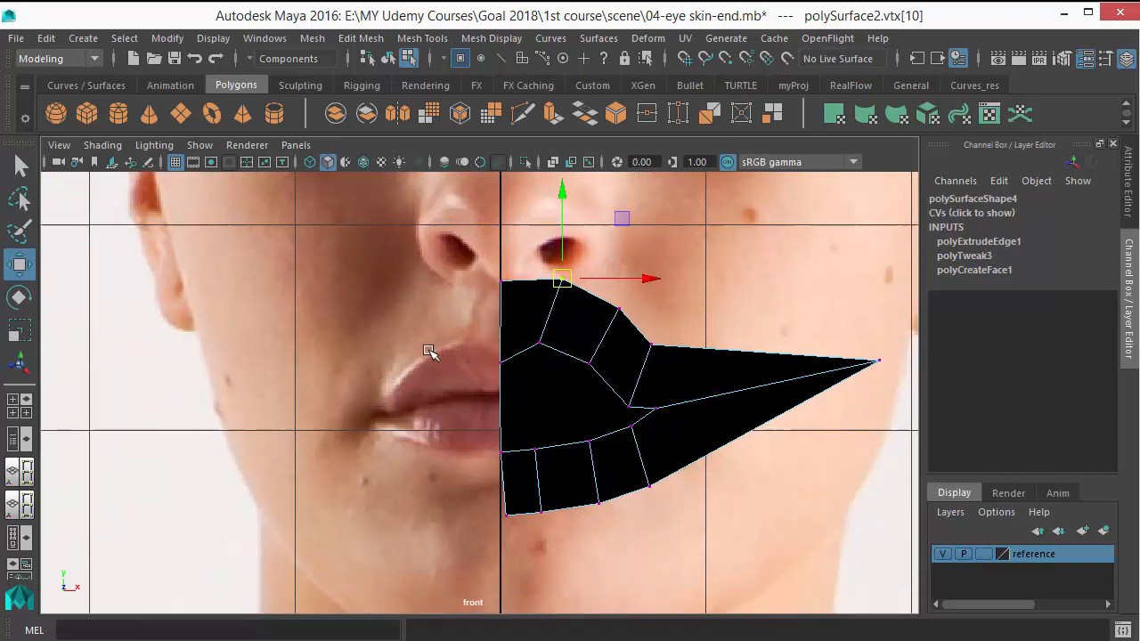
mouse_move(403, 282)
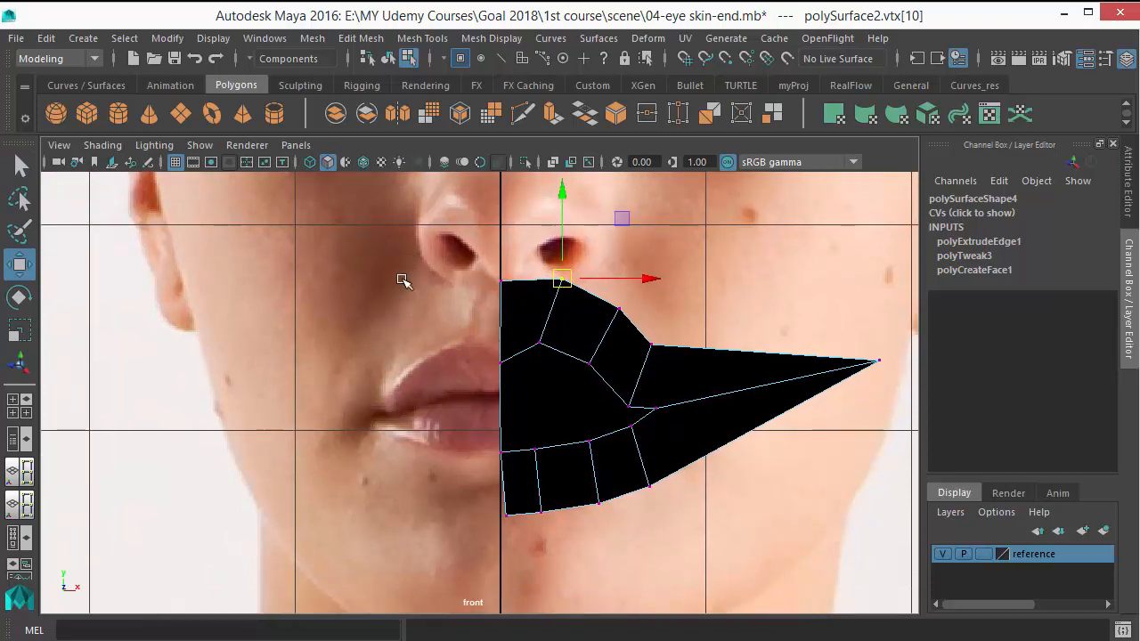
mouse_move(388, 312)
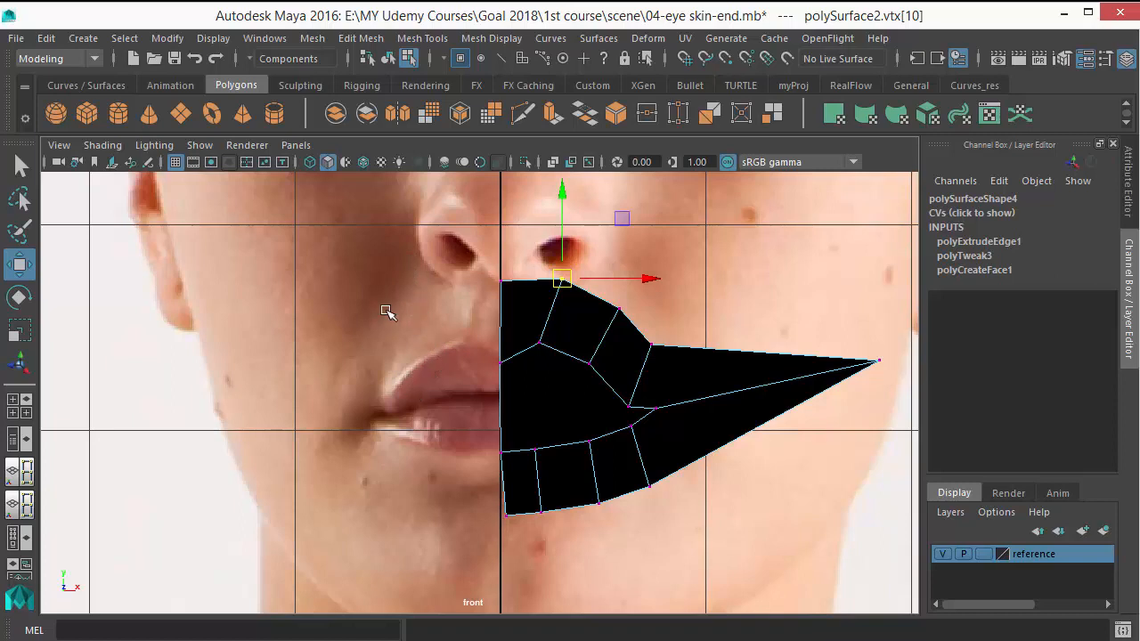
Step: Pull the outer ring vertices onto the lip outline, checking in wireframe and side view
drag(561, 278, 620, 310)
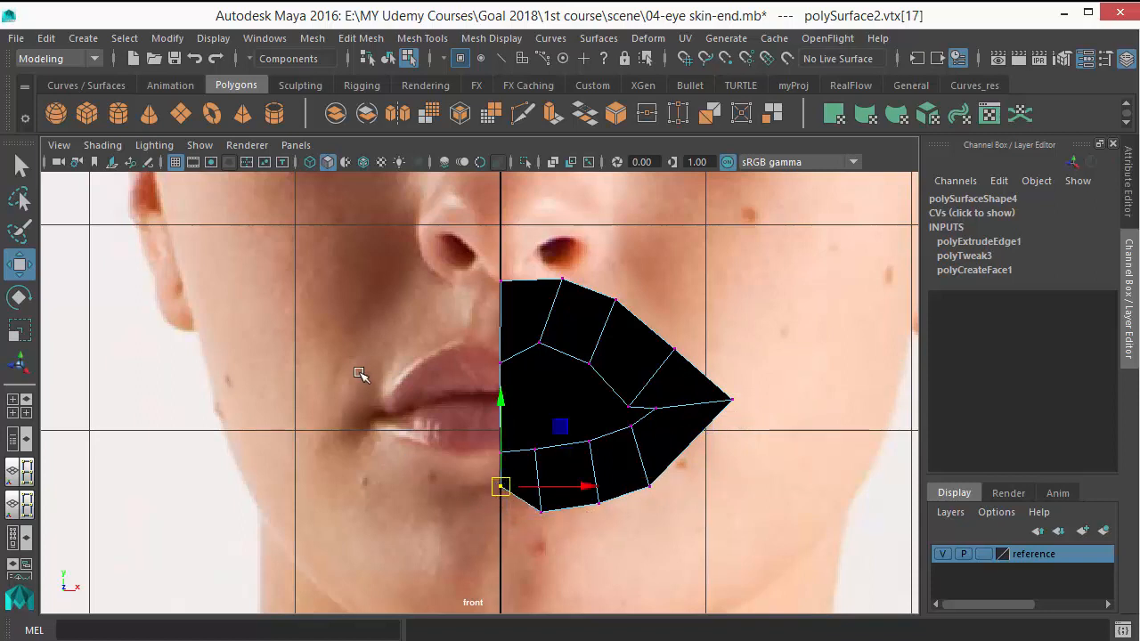
mouse_move(439, 497)
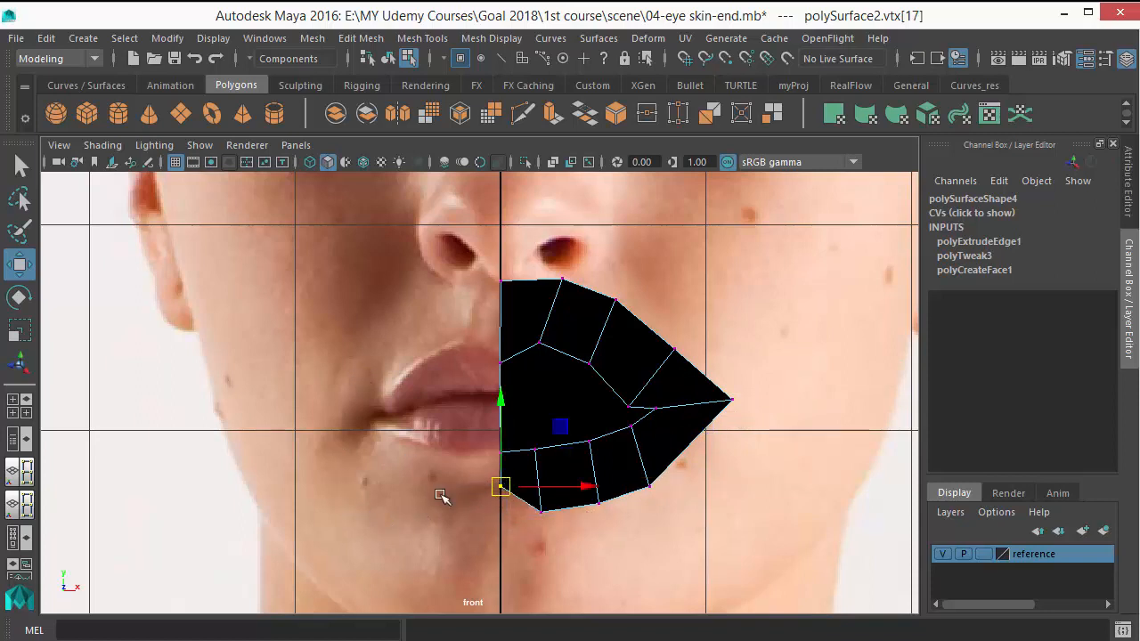
mouse_move(497, 465)
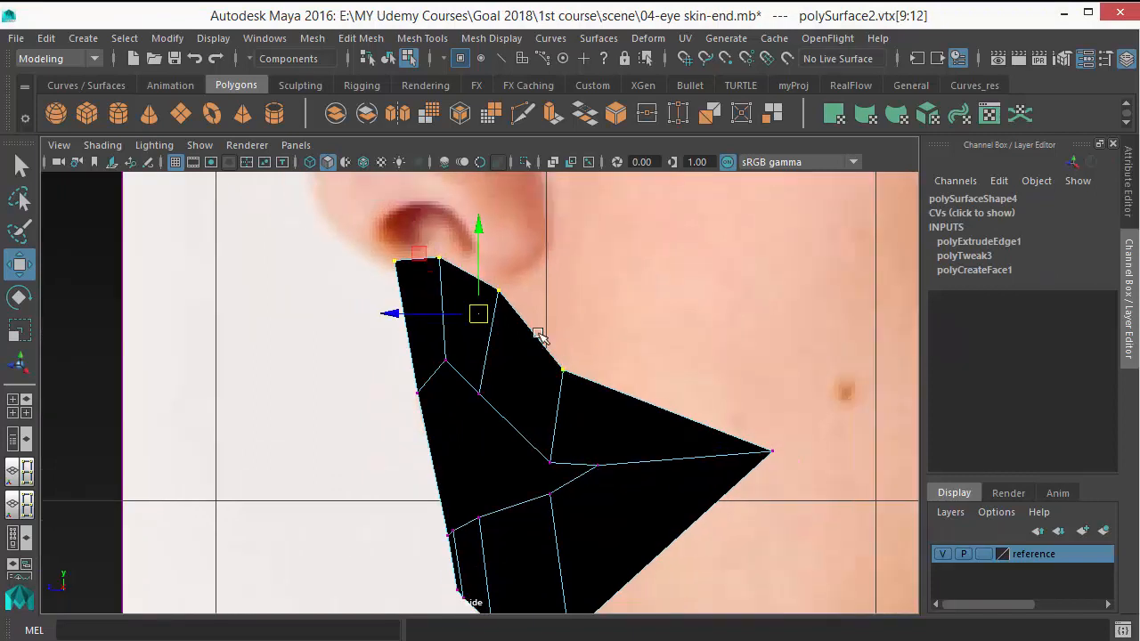
key(4)
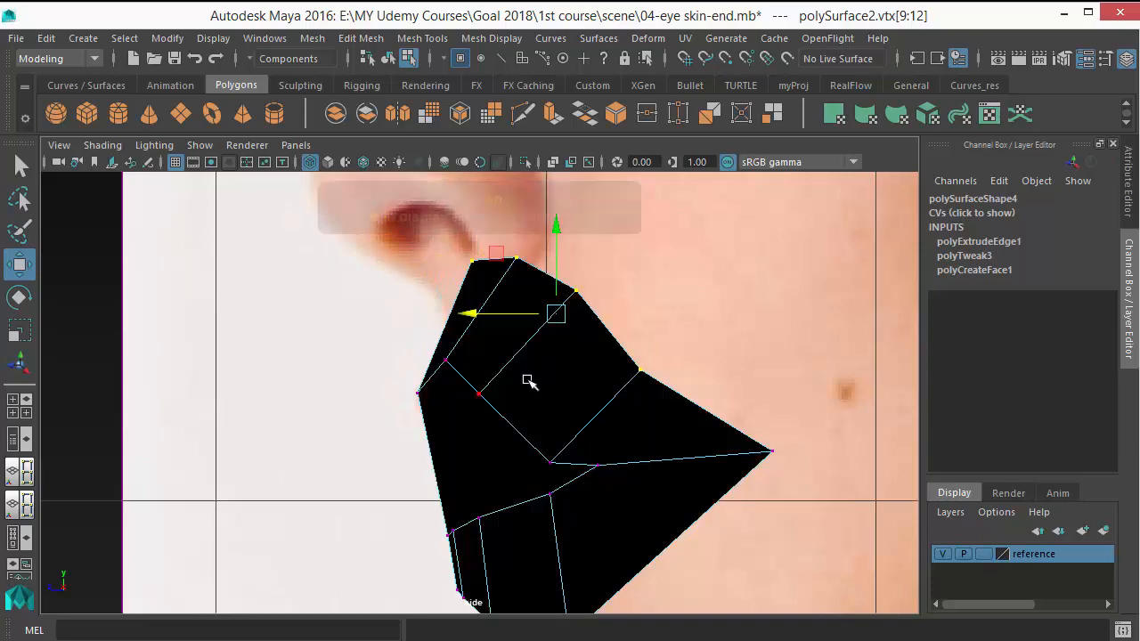
key(5)
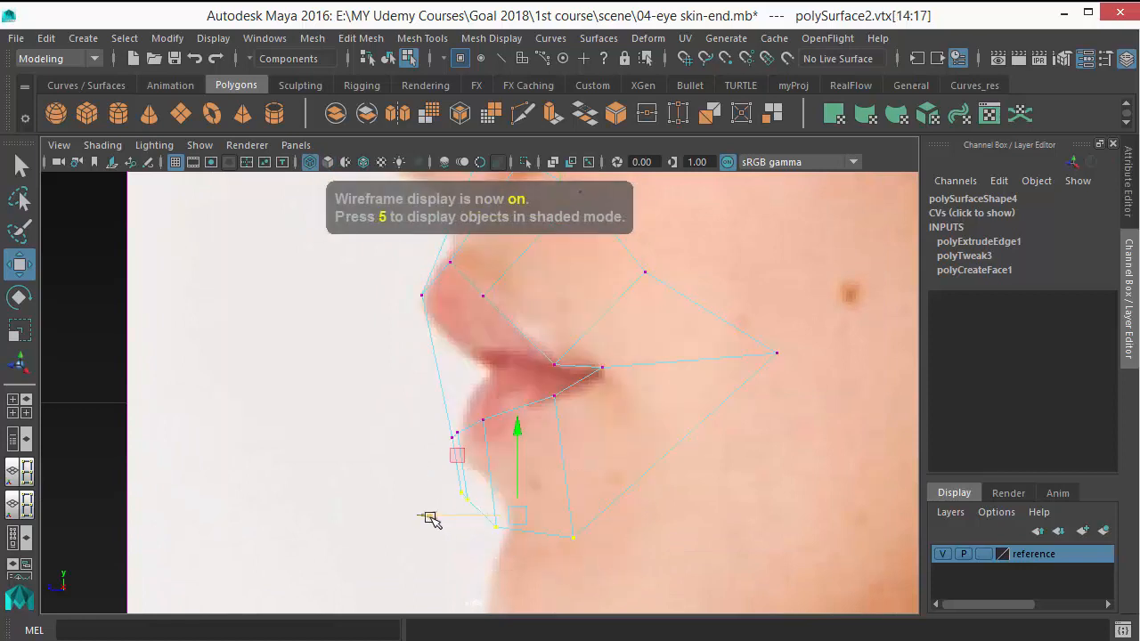
key(5)
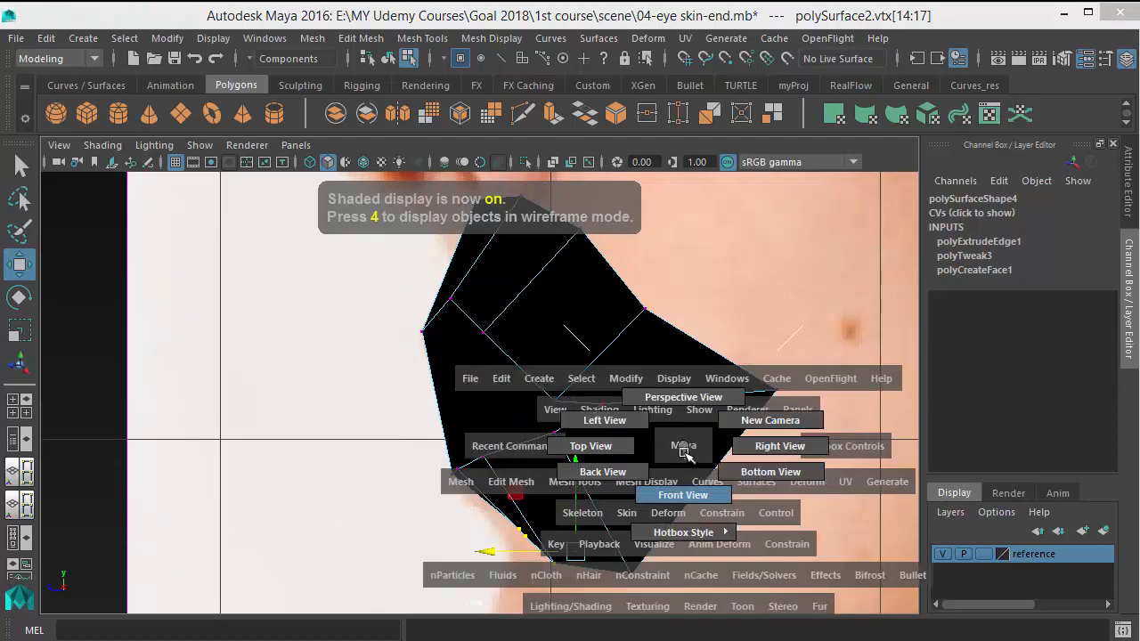
click(683, 495)
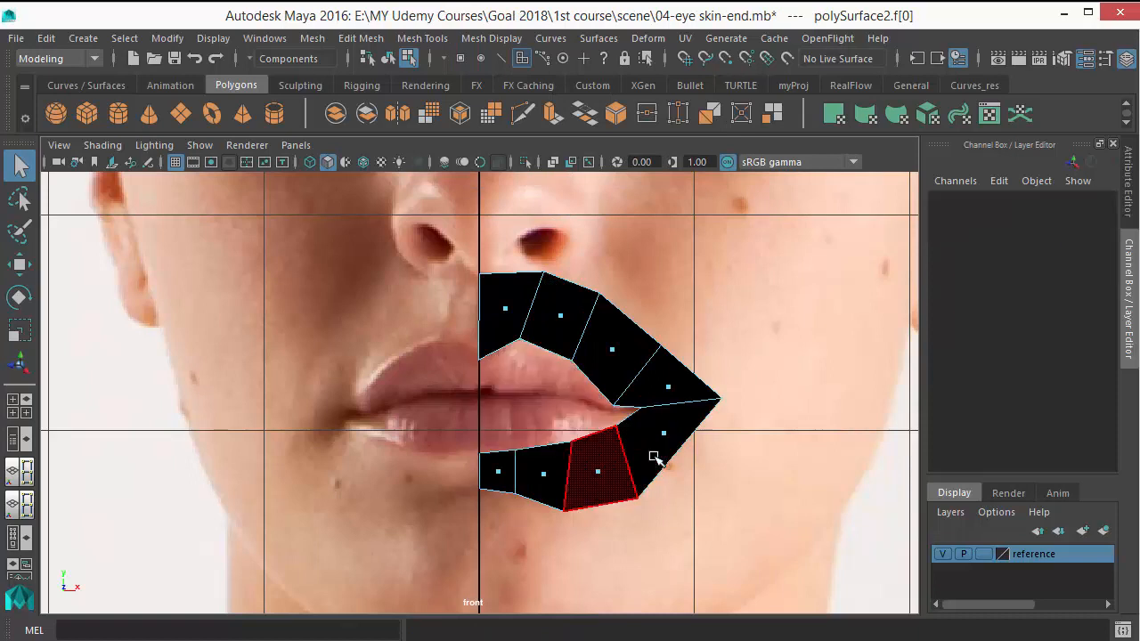
Step: Delete the centre lip face to open the mouth between upper and lower lip
right_click(656, 454)
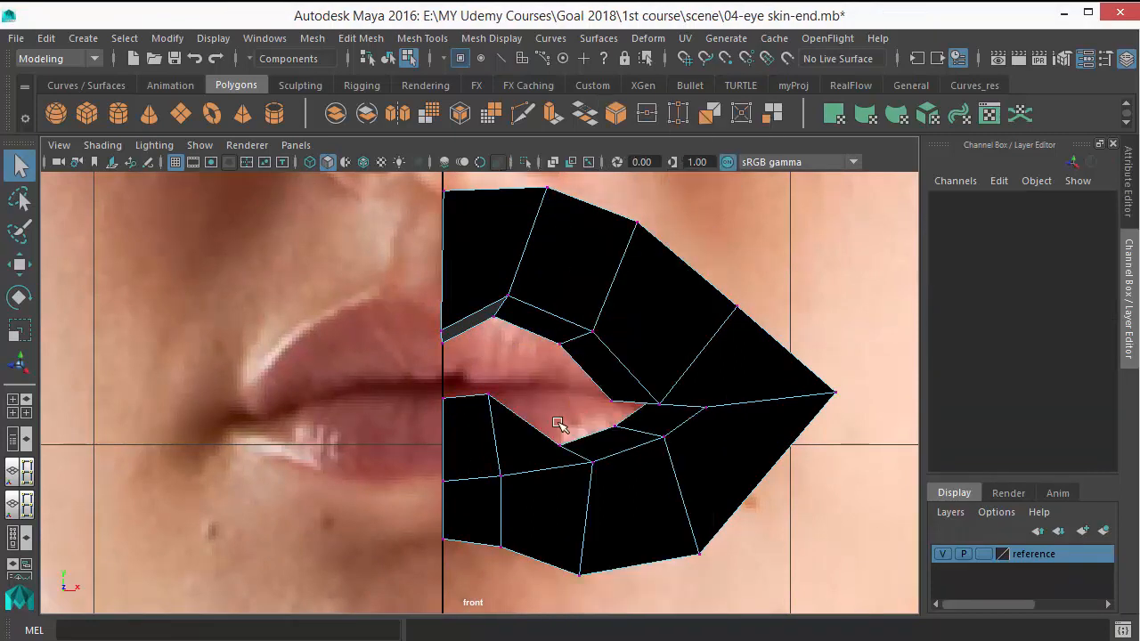
Step: Move an inner mouth-edge vertex onto the lip line and tuck it back in profile
click(547, 413)
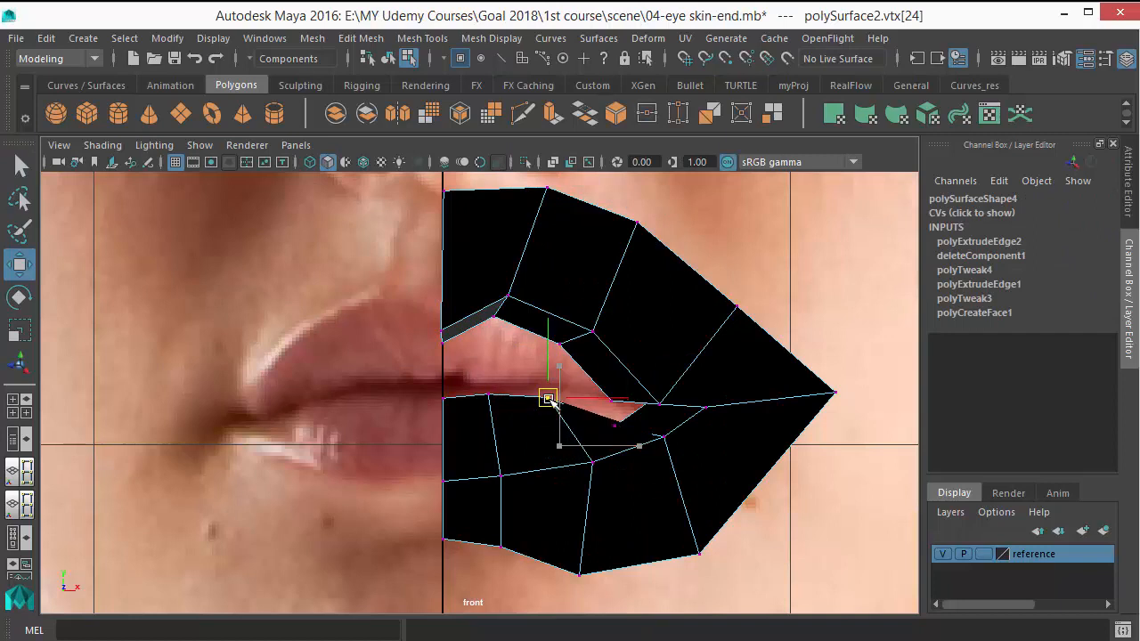
drag(549, 399, 602, 392)
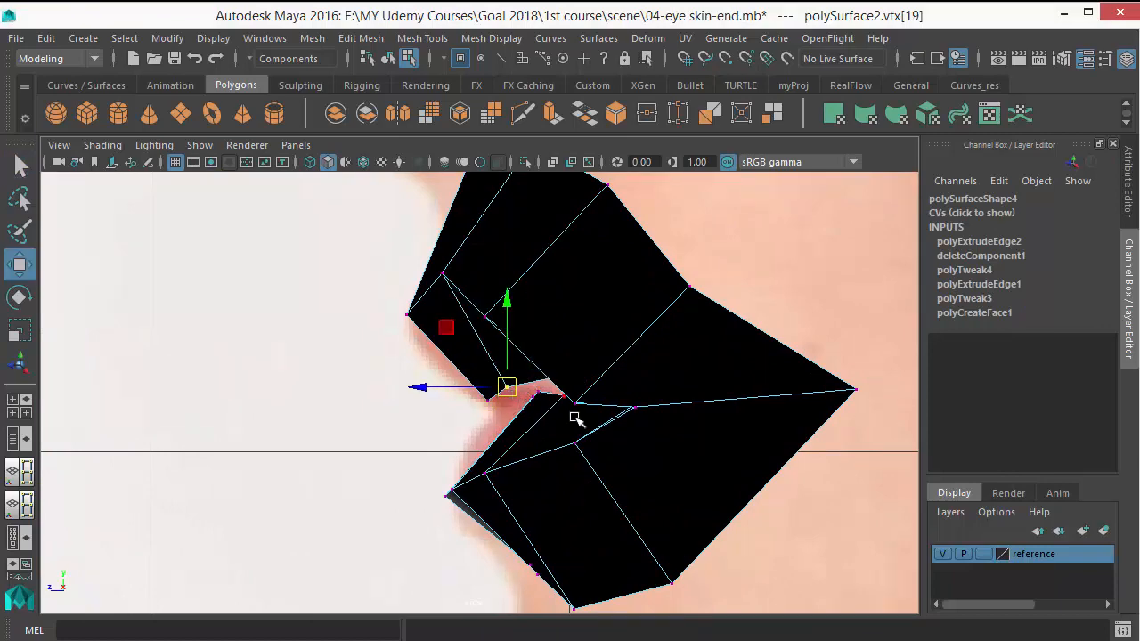
key(space)
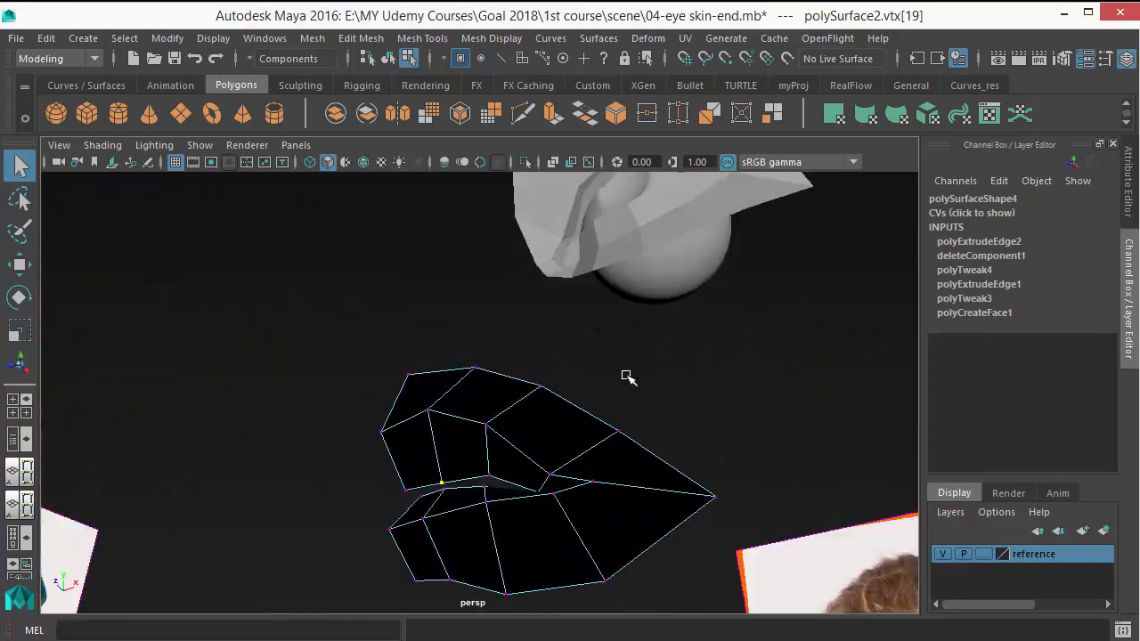
Step: Orbit around the finished lips and bring up the Mesh Display normals options
drag(630, 377, 579, 319)
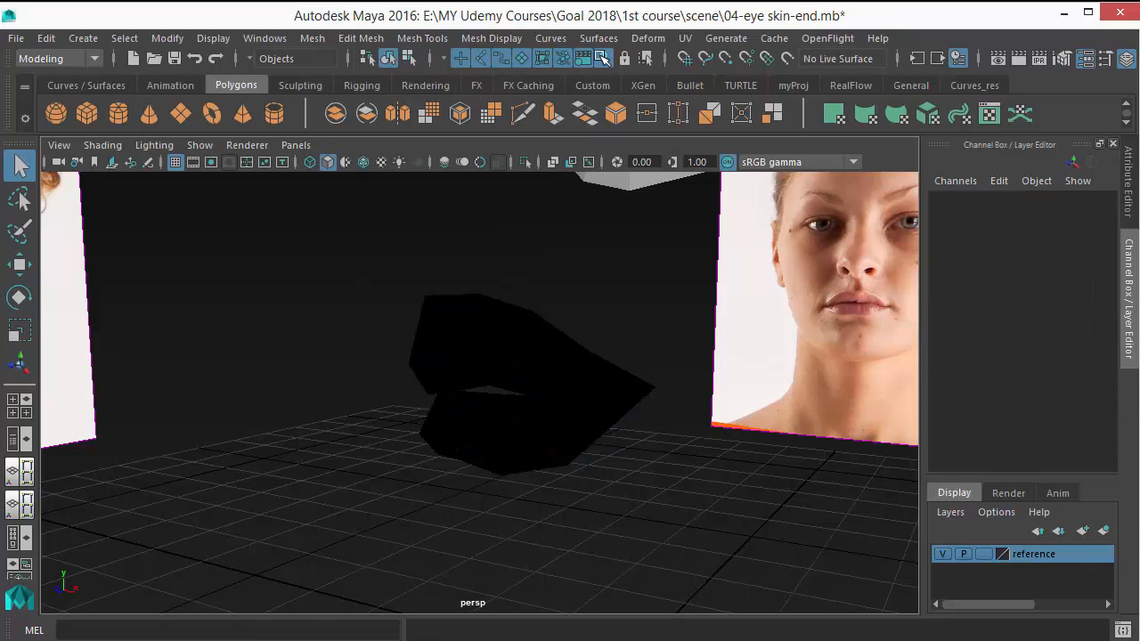
click(492, 38)
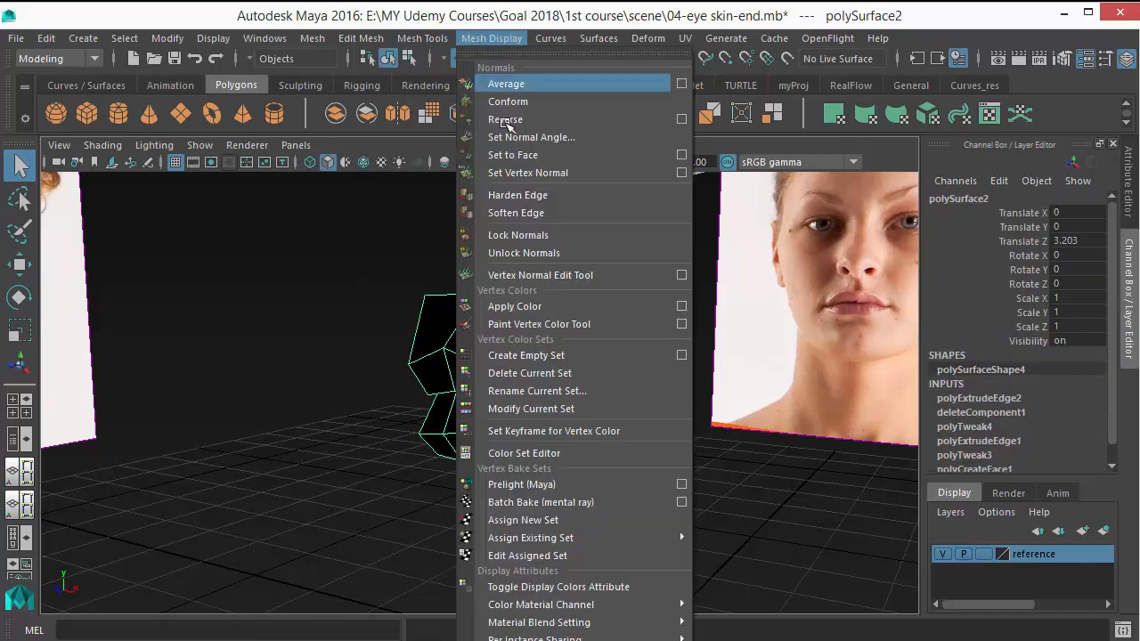